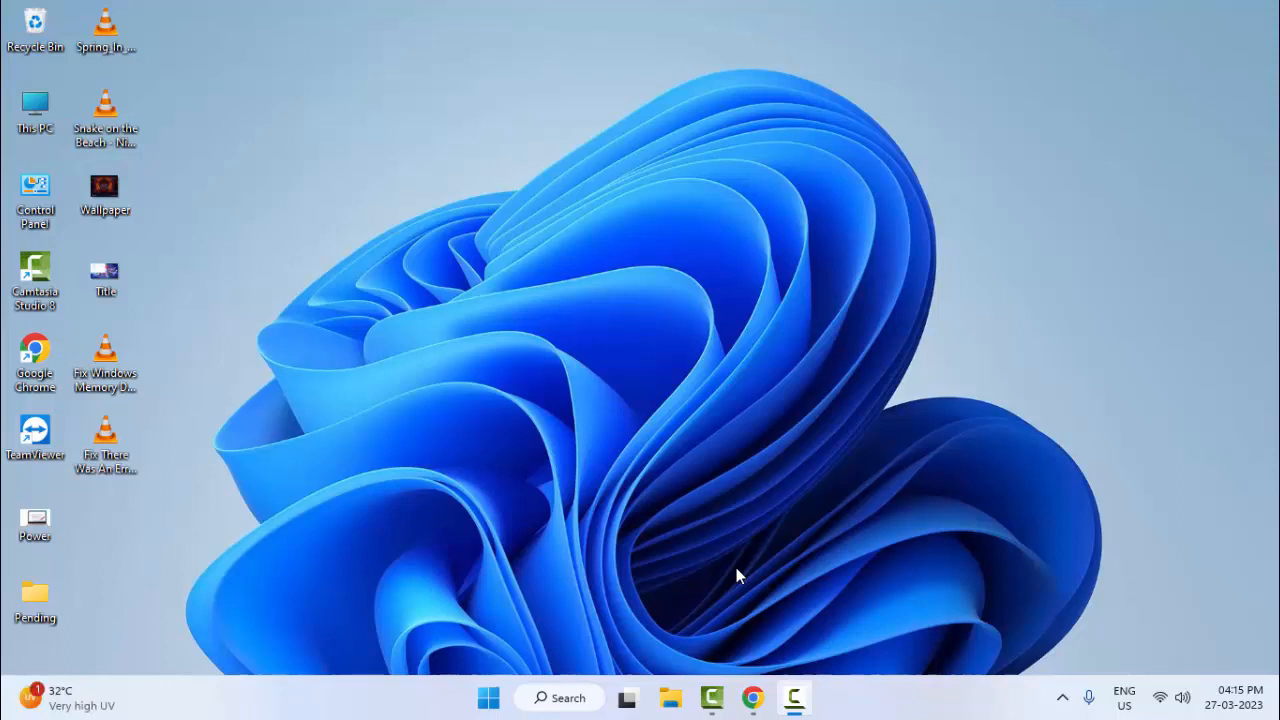
Step: Open the Start menu from the taskbar
left_click(488, 697)
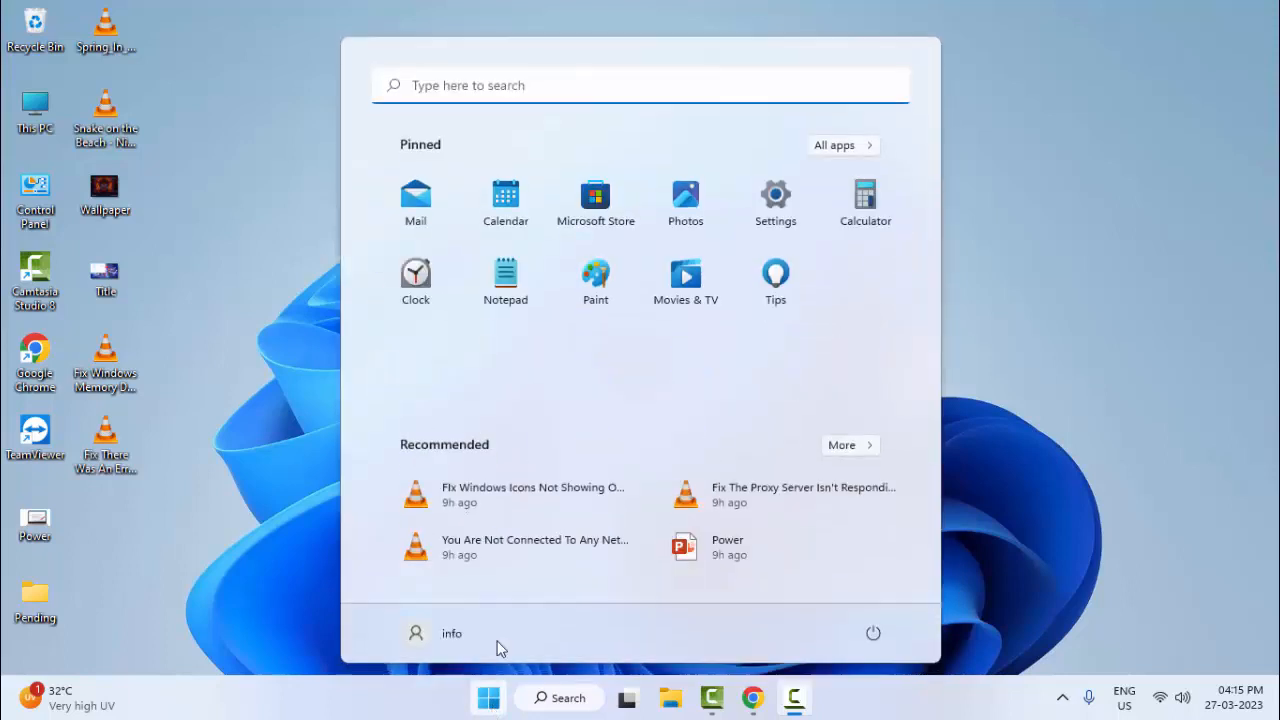
mouse_move(775, 203)
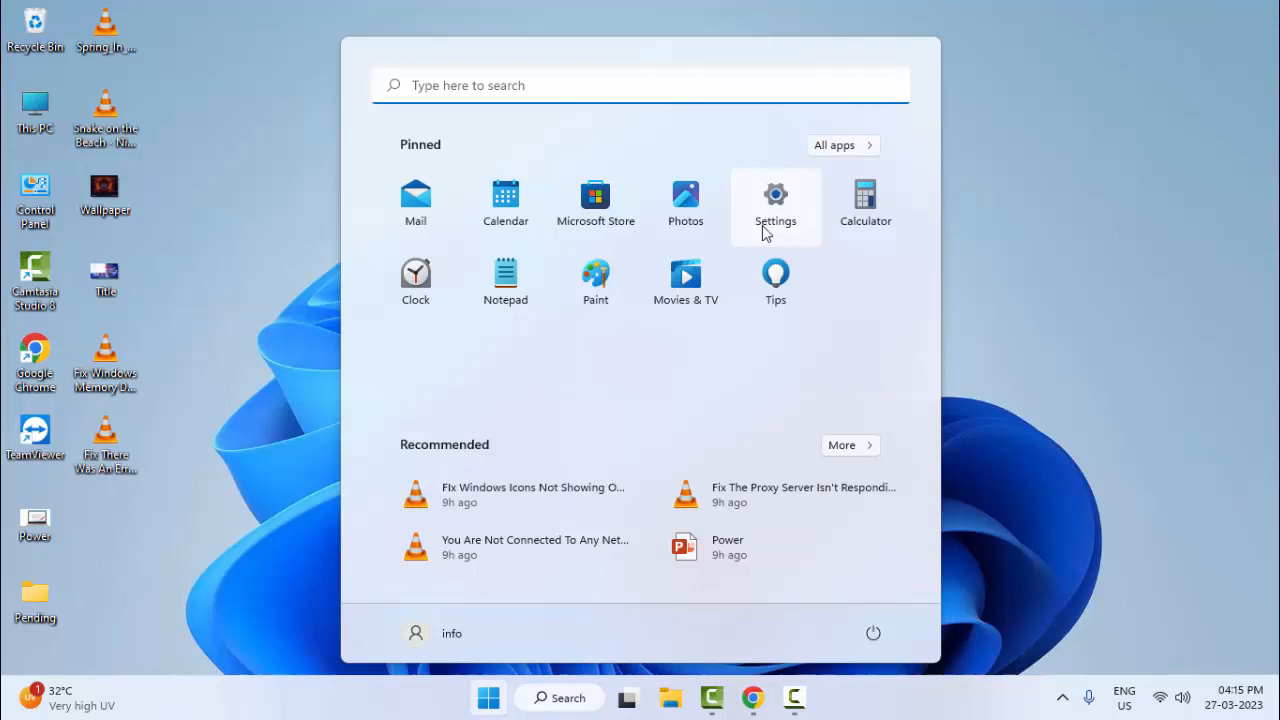
mouse_move(757, 408)
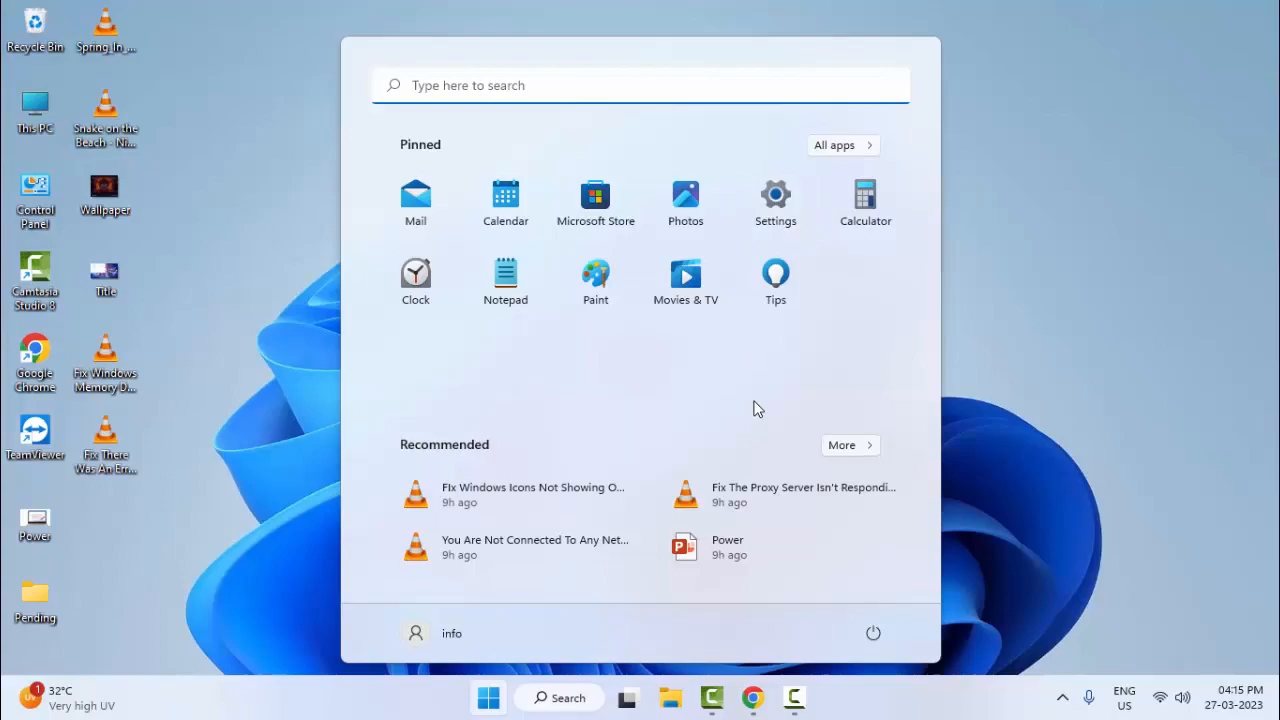
Step: Launch Settings and go to Apps > Apps & features
left_click(775, 195)
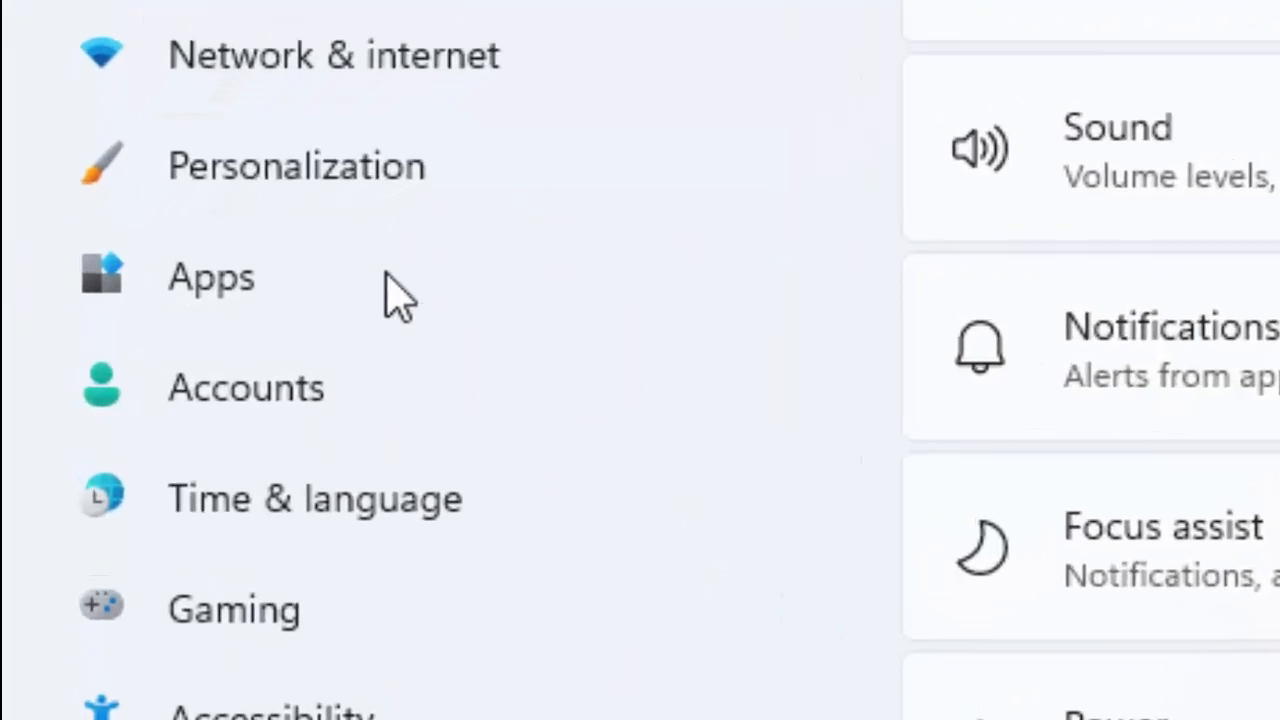
mouse_move(135, 260)
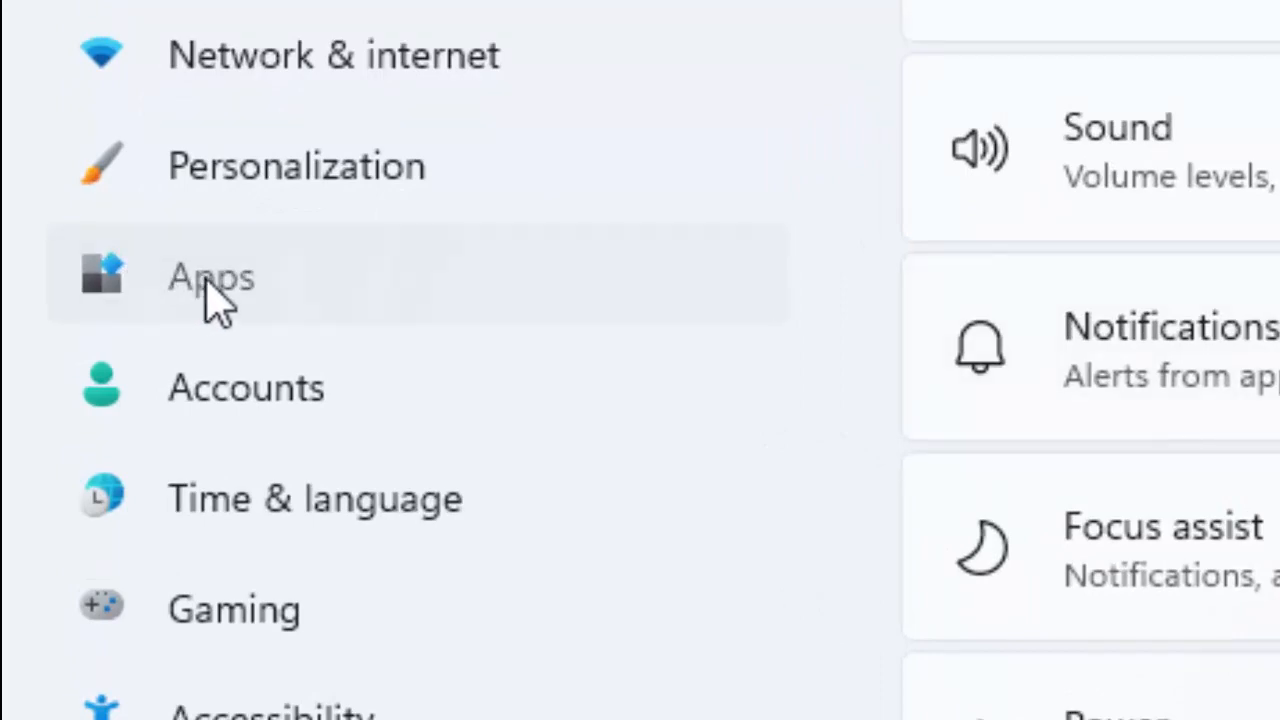
left_click(210, 277)
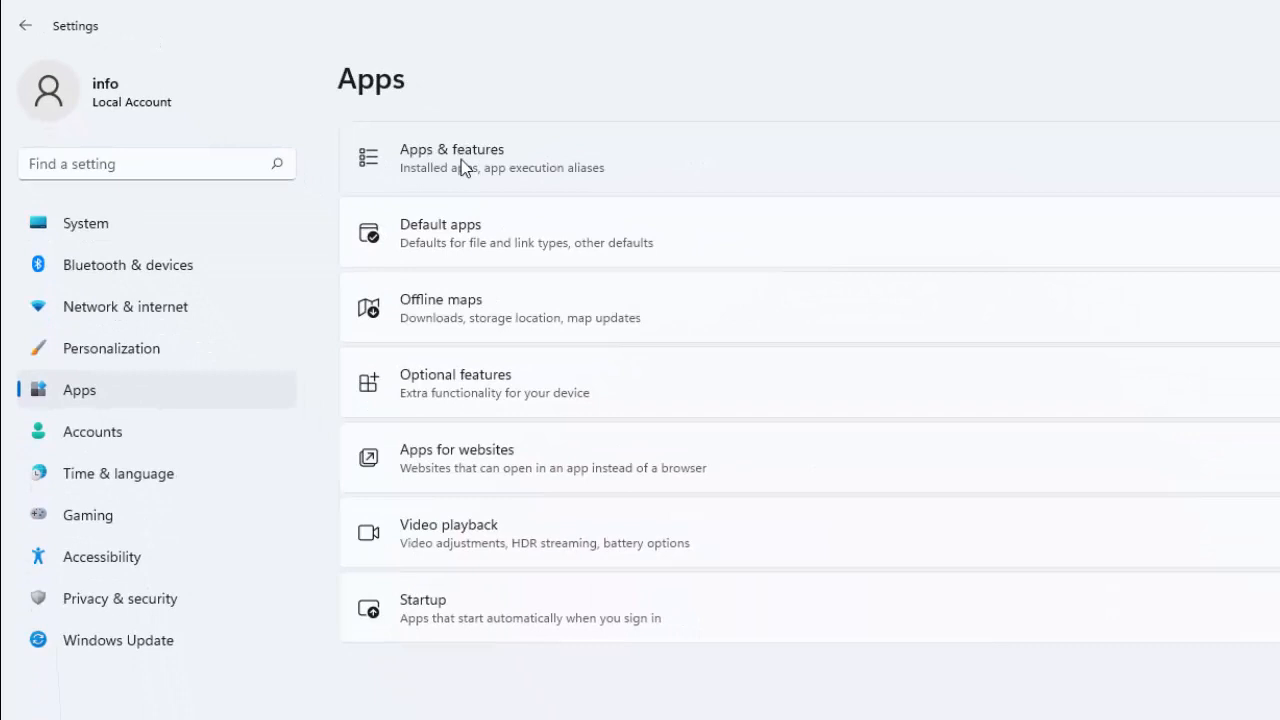
left_click(452, 158)
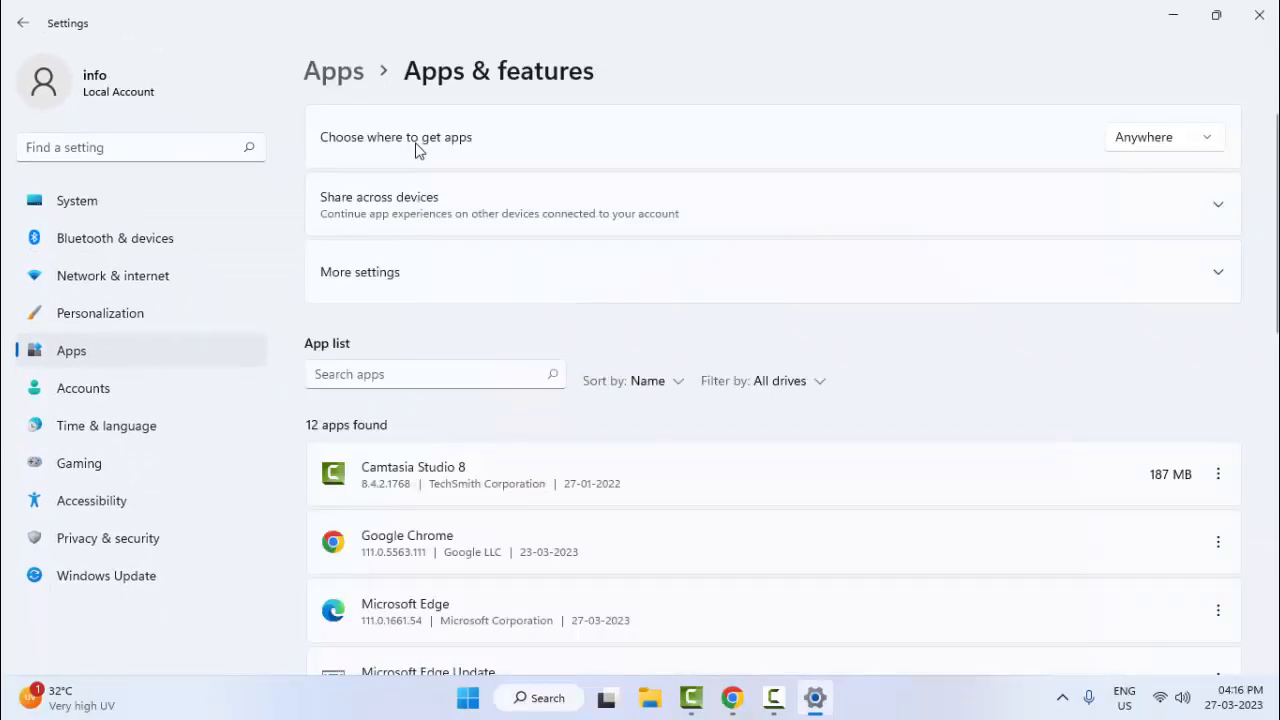
Step: Search installed apps for 'xbox' and open the Xbox app's options menu
left_click(434, 373)
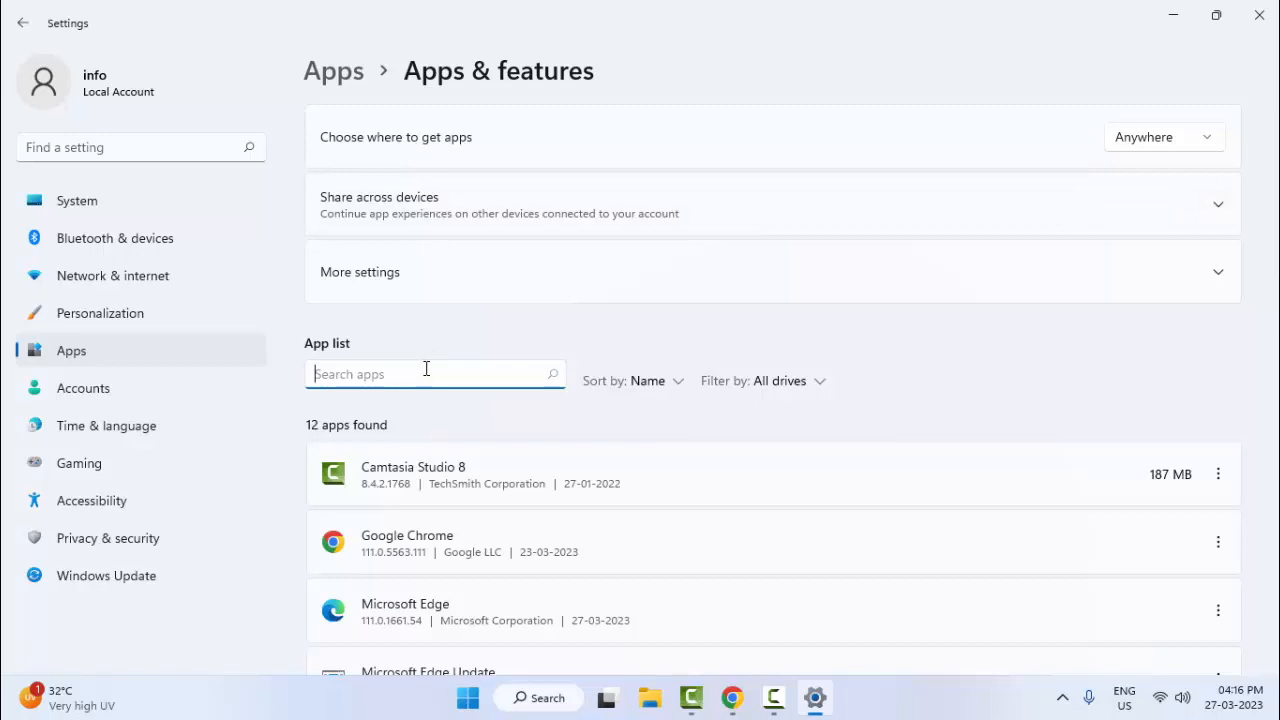
left_click(435, 373)
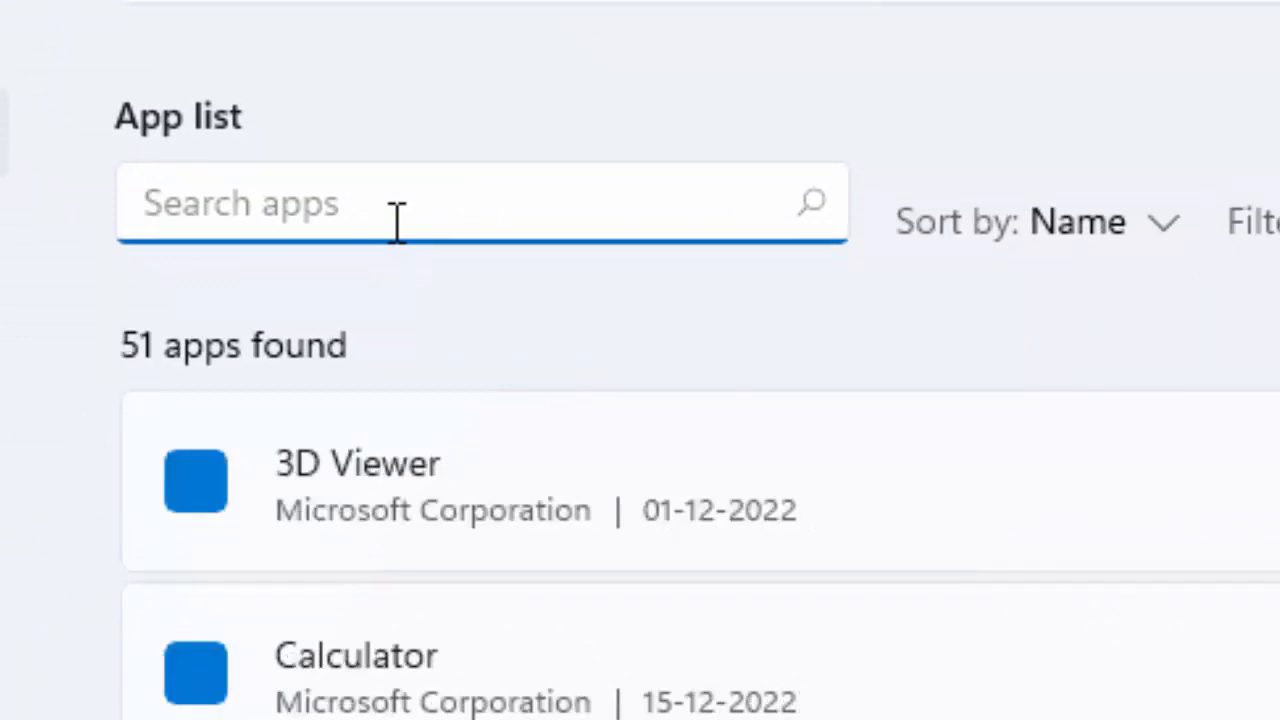
type("xbox")
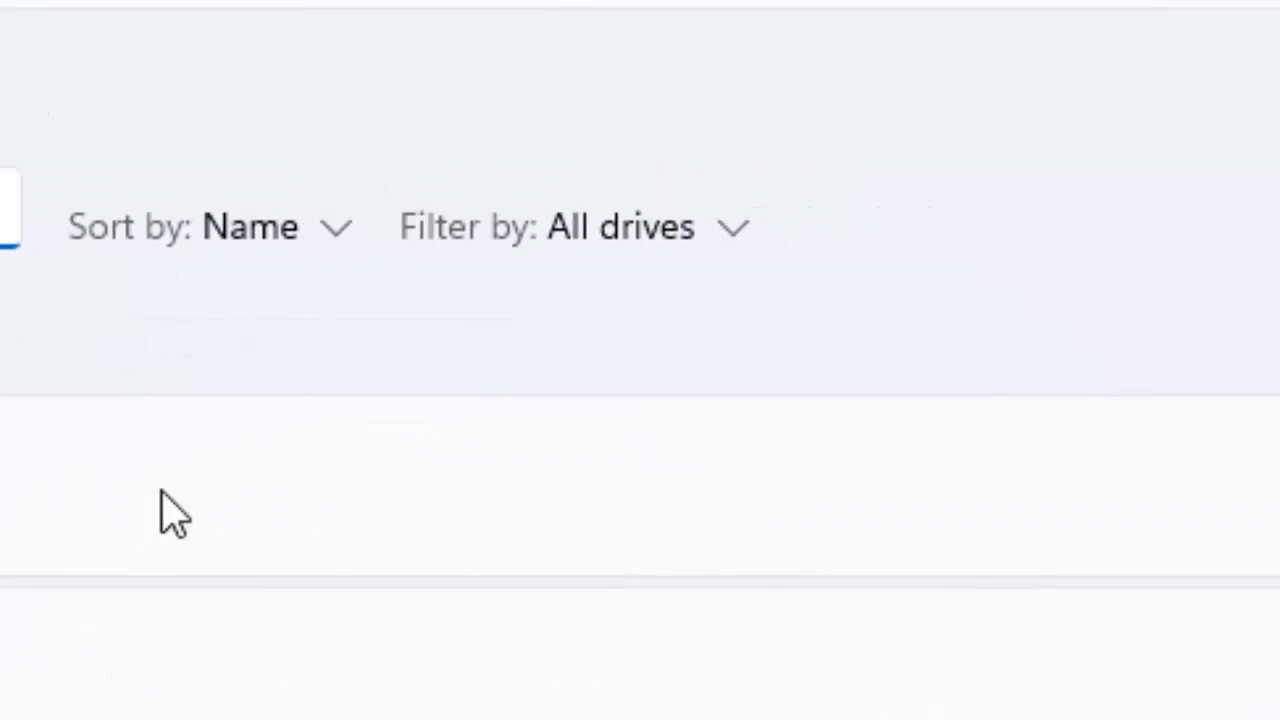
left_click(1191, 296)
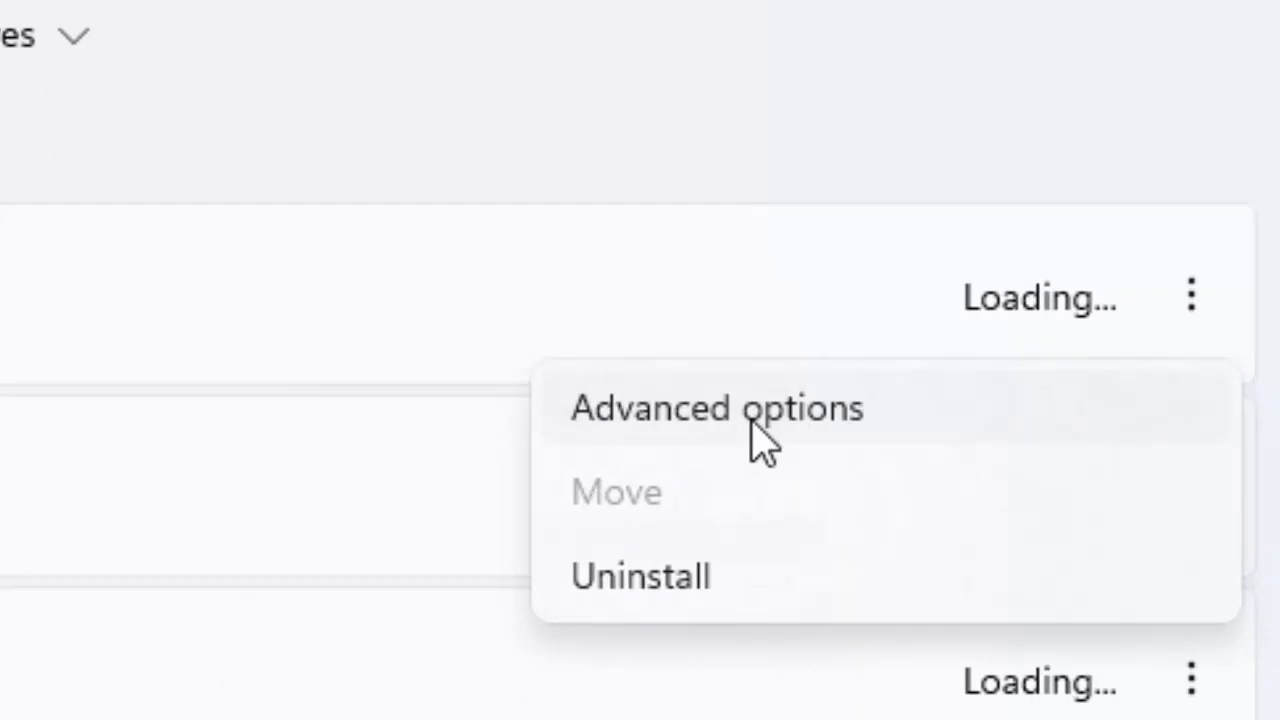
Step: View Xbox's Advanced options down to the Repair and Reset buttons, then close Settings
left_click(717, 408)
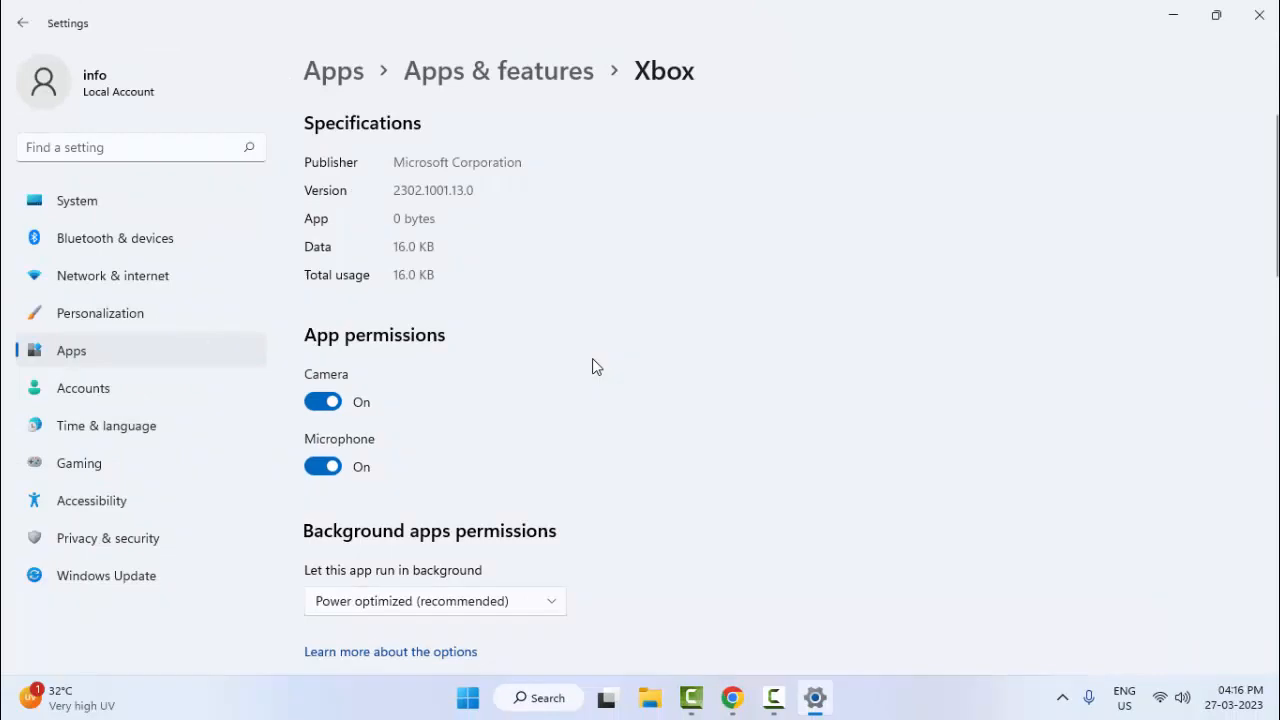
scroll("down", 3)
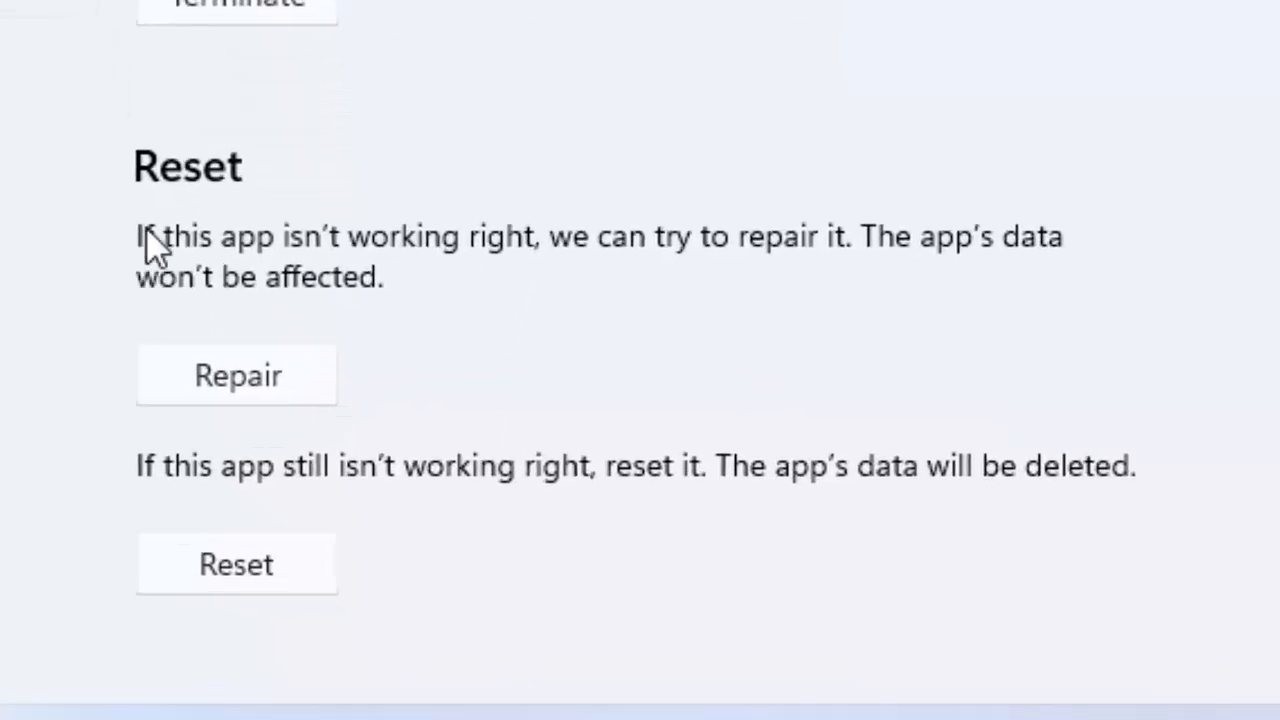
mouse_move(175, 275)
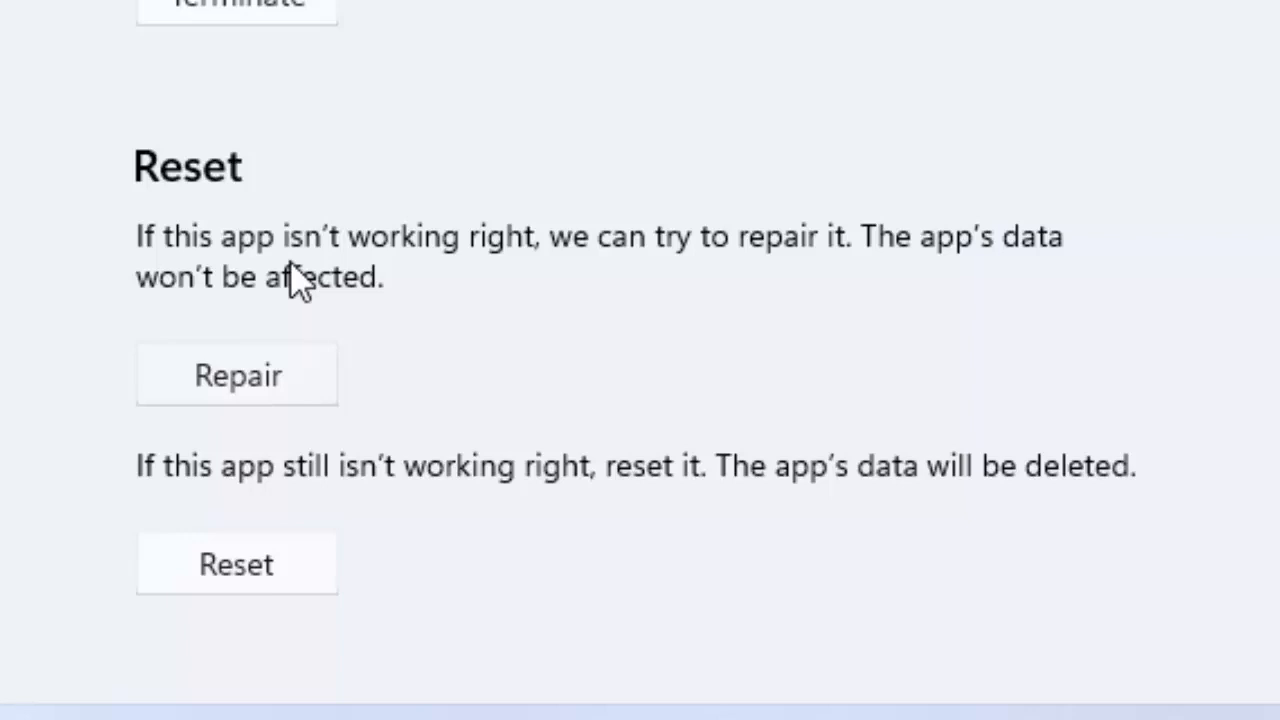
scroll("down", 3)
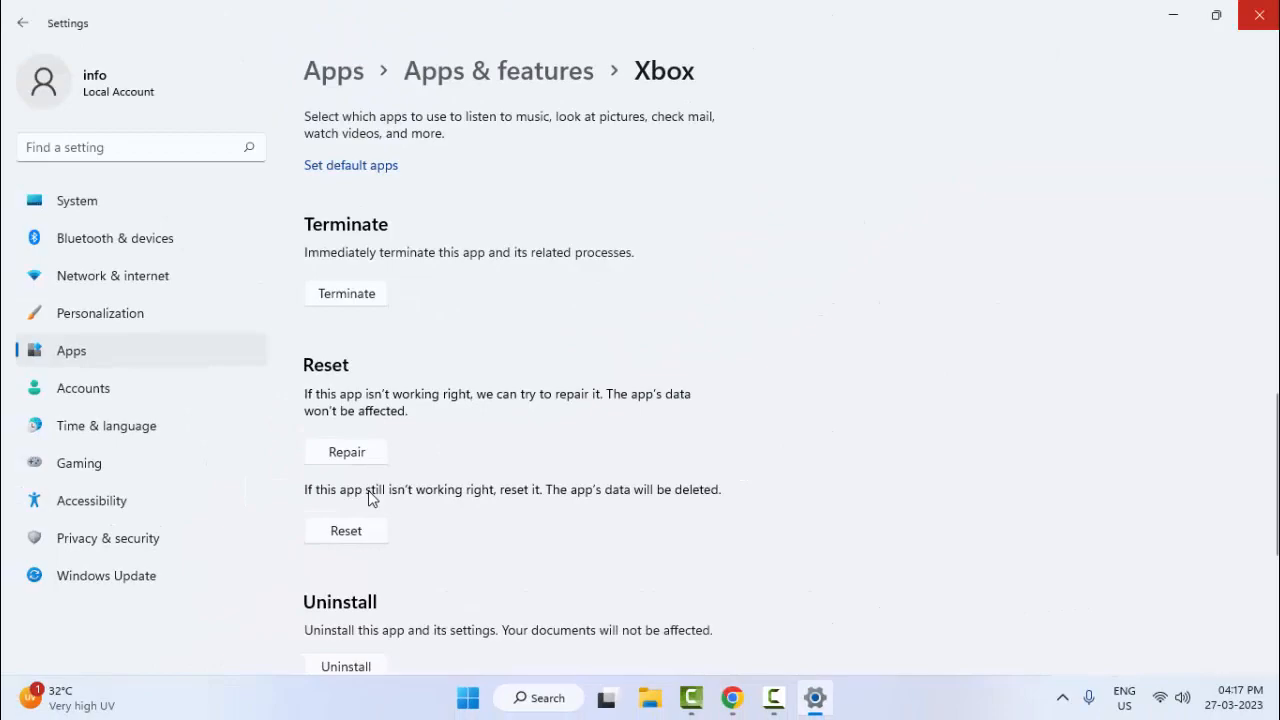
left_click(1257, 14)
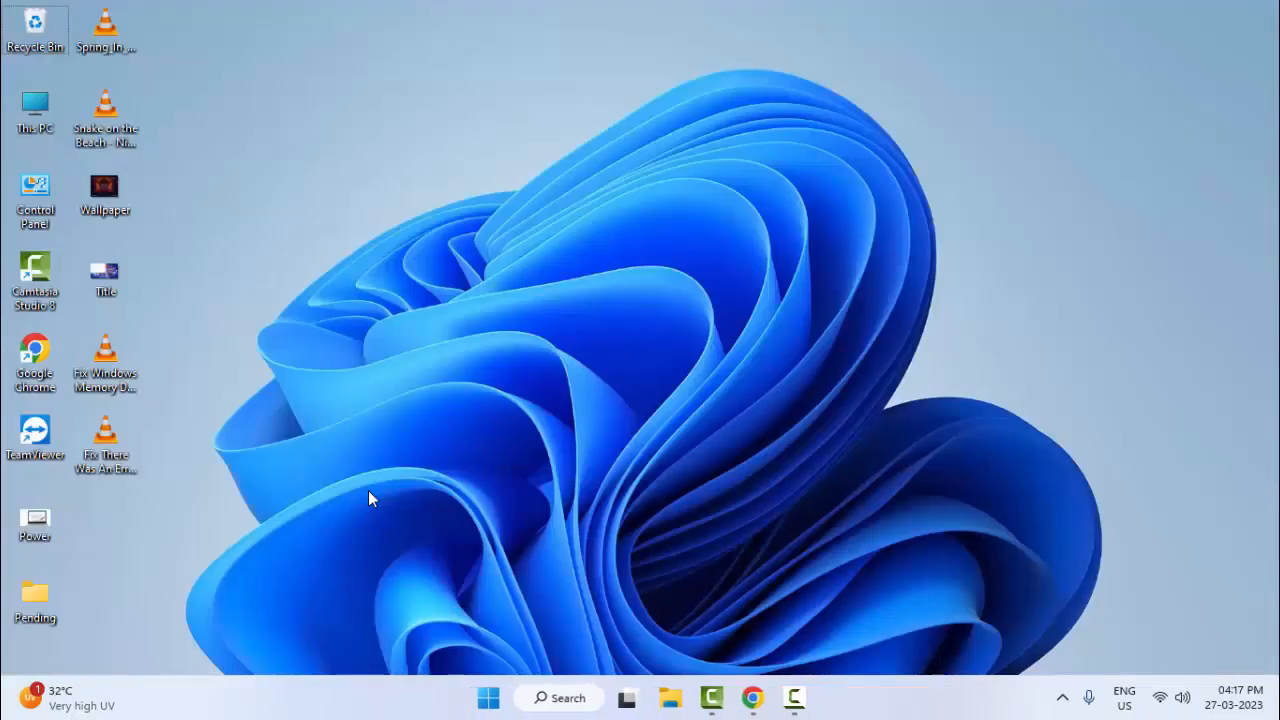